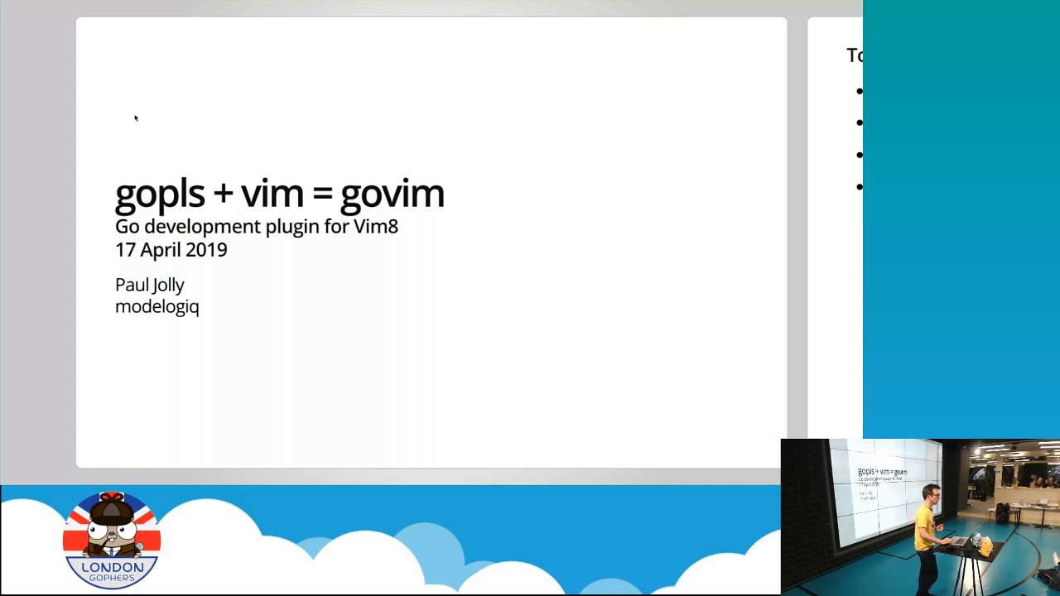
- Advance from the govim title slide to the 'Today we will' agenda slide
{"action": "key", "text": "Right"}
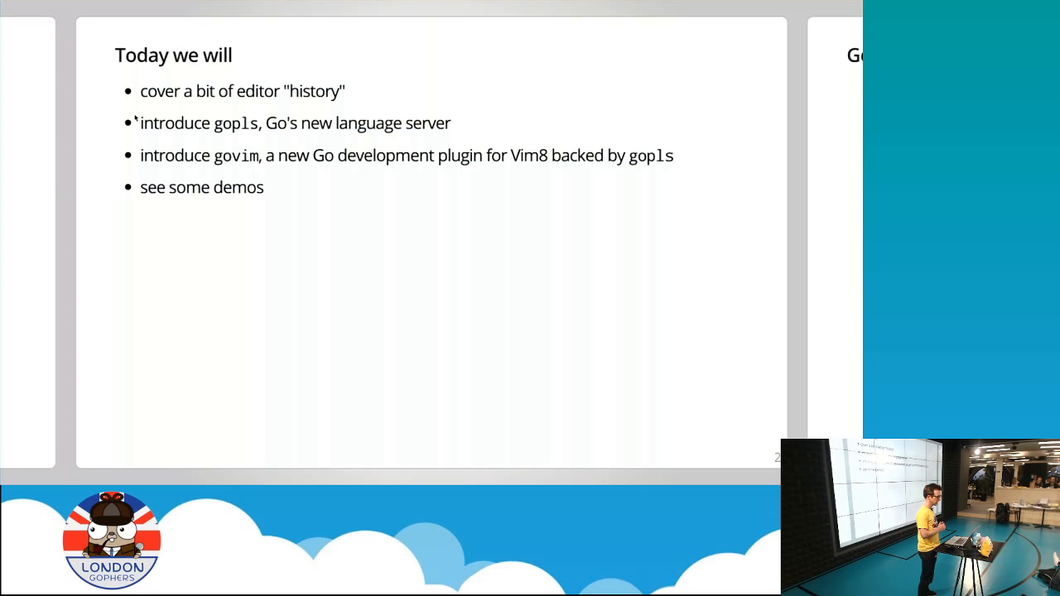
- Advance to the Go 2018 User Survey preferred-editor chart slide
{"action": "key", "text": "Right"}
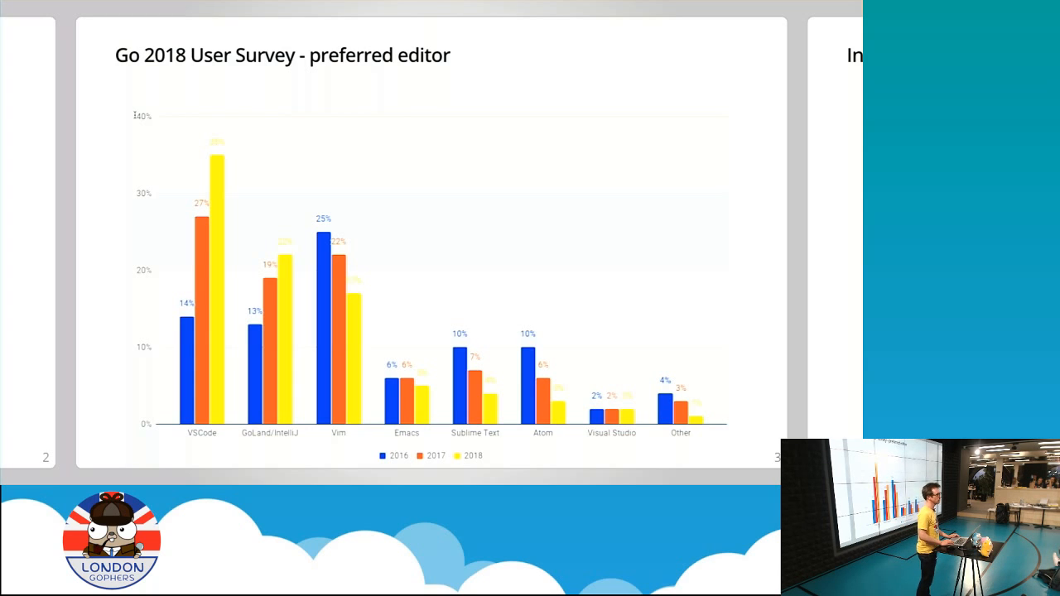
{"action": "key", "text": "Right"}
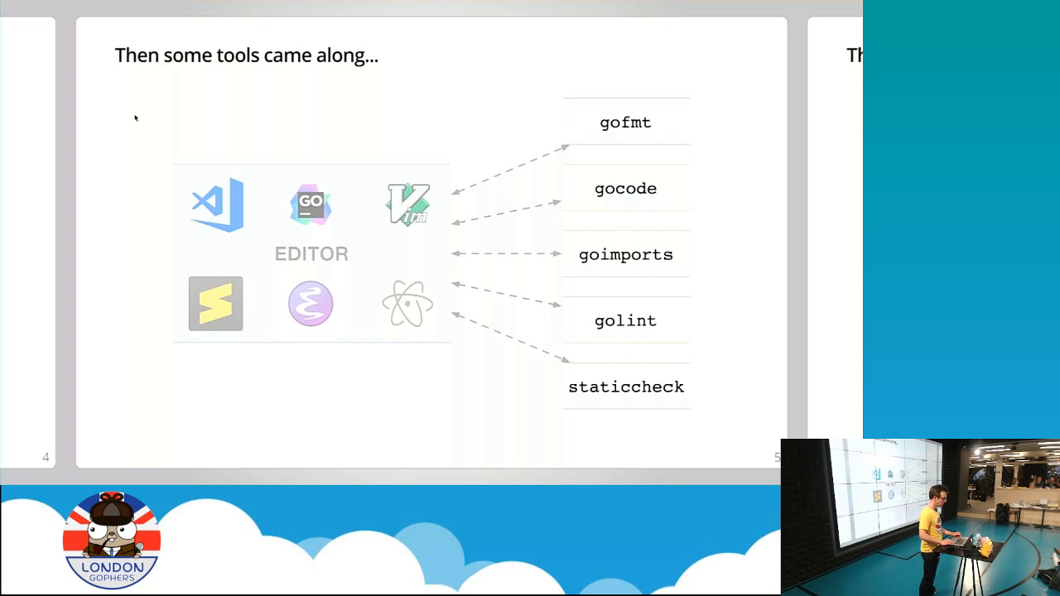
- Advance to the 'Things started to get a bit messy....' tangled-cables slide
{"action": "key", "text": "Right"}
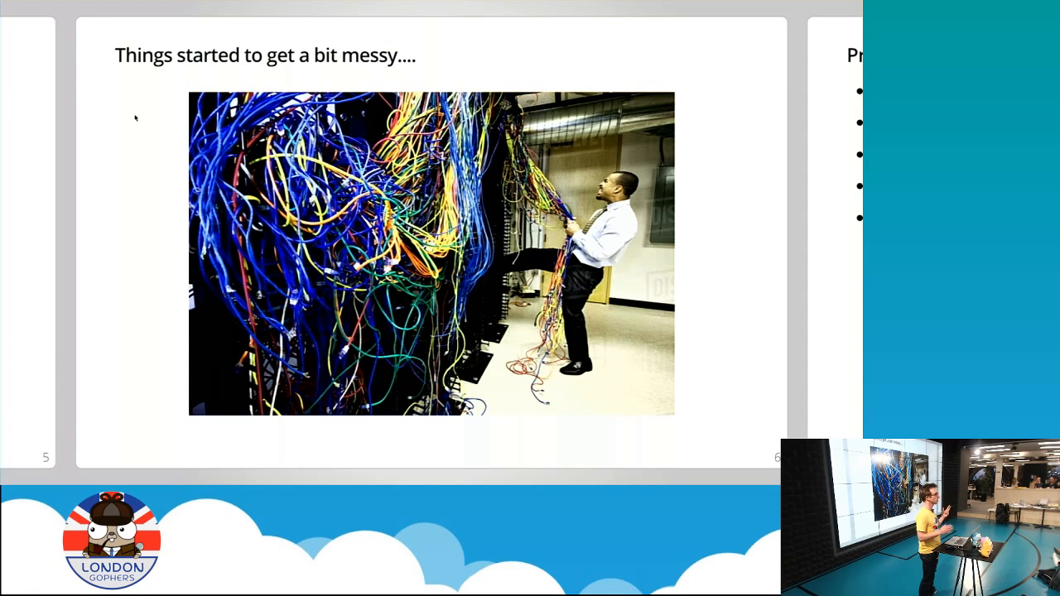
{"action": "key", "text": "Right"}
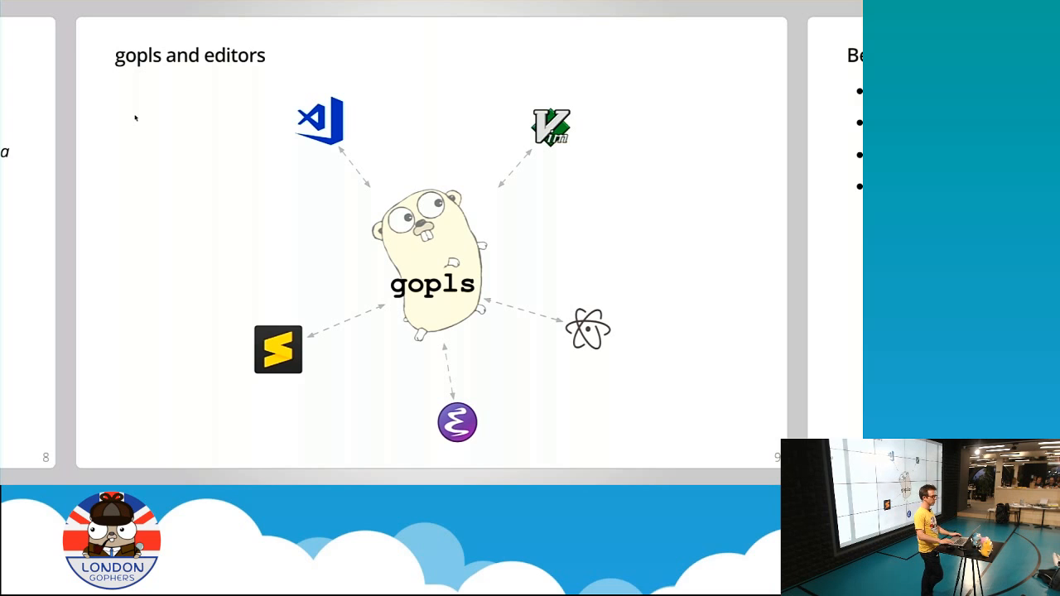
- Advance two slides to reach 'Benefits of this approach'
{"action": "key", "text": "Right"}
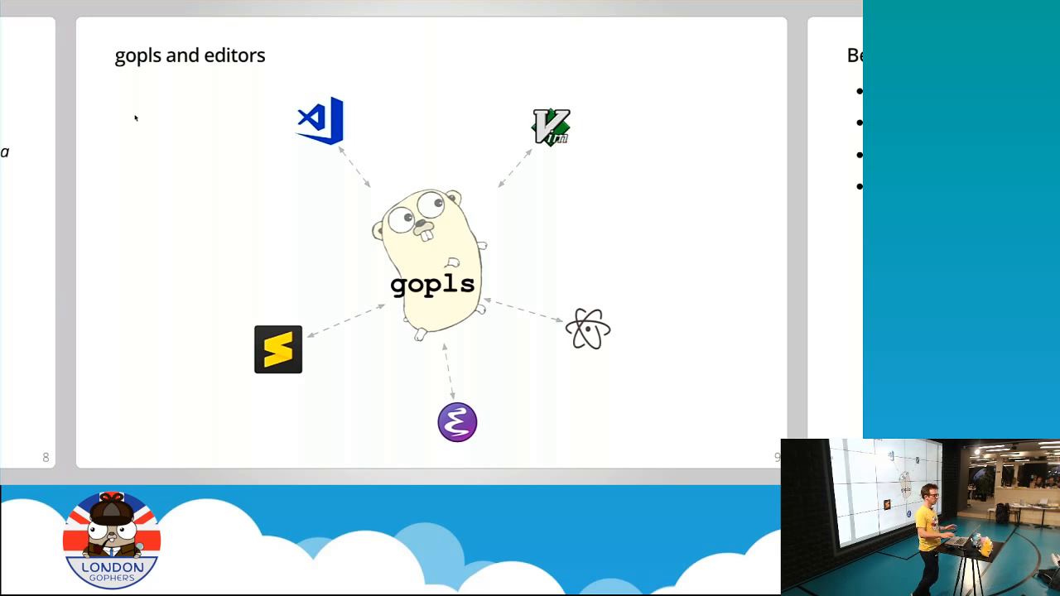
{"action": "key", "text": "Right"}
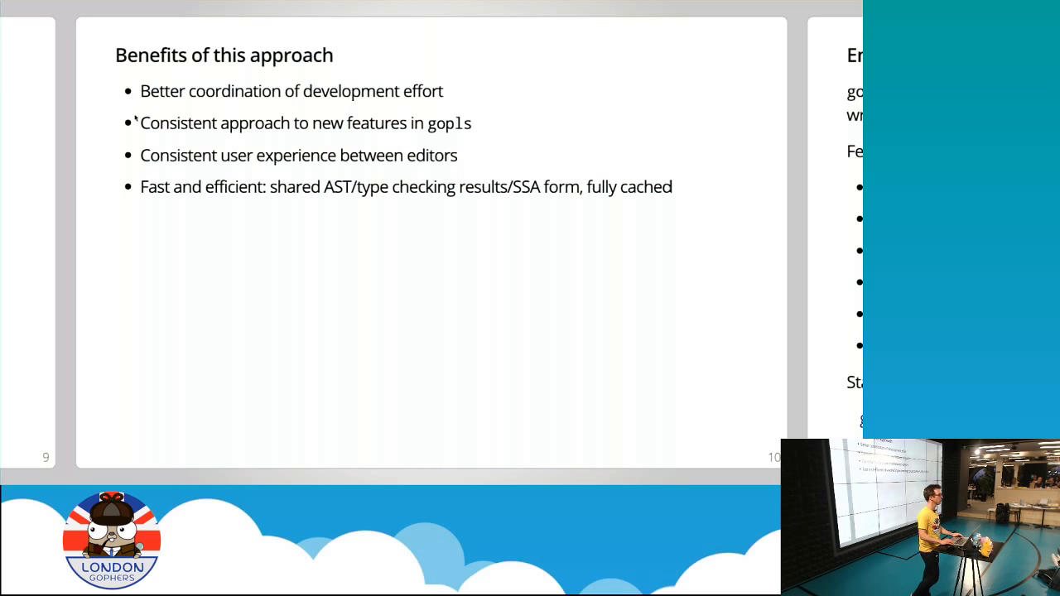
- Advance to the 'Enter govim' slide describing the gopls-backed Vim8 plugin
{"action": "key", "text": "Right"}
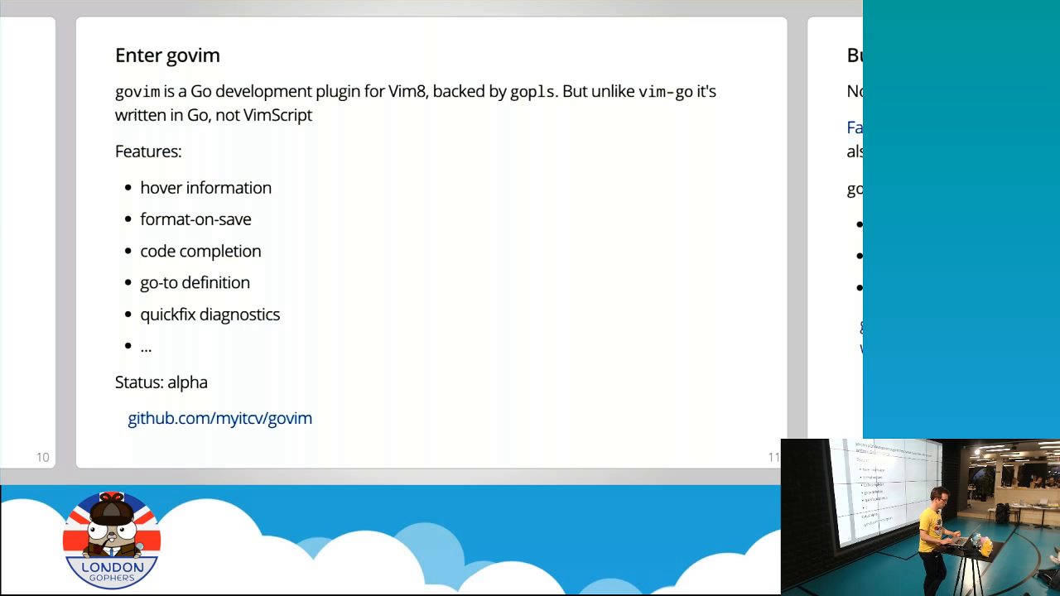
- Advance to the 'Upcoming govim features' slide
{"action": "key", "text": "Right"}
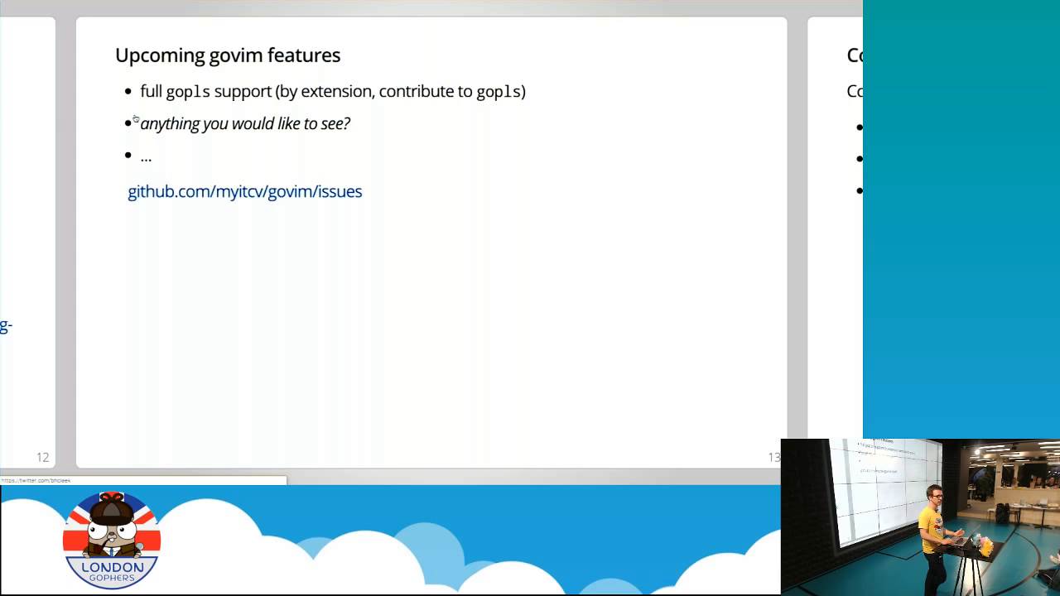
- Advance past the contributions slide to the closing Thanks slide
{"action": "key", "text": "Right"}
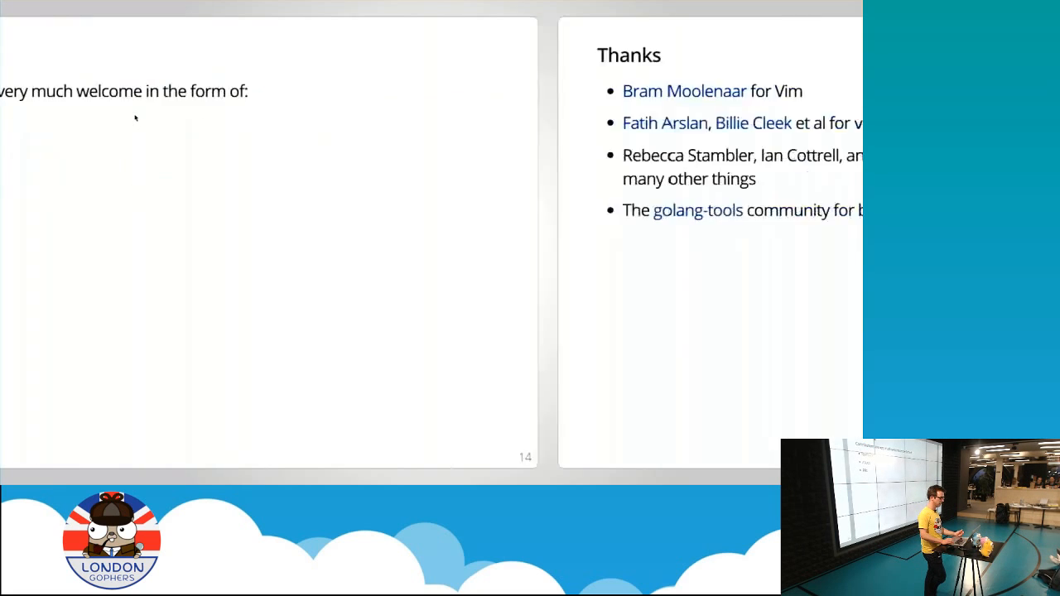
{"action": "key", "text": "right"}
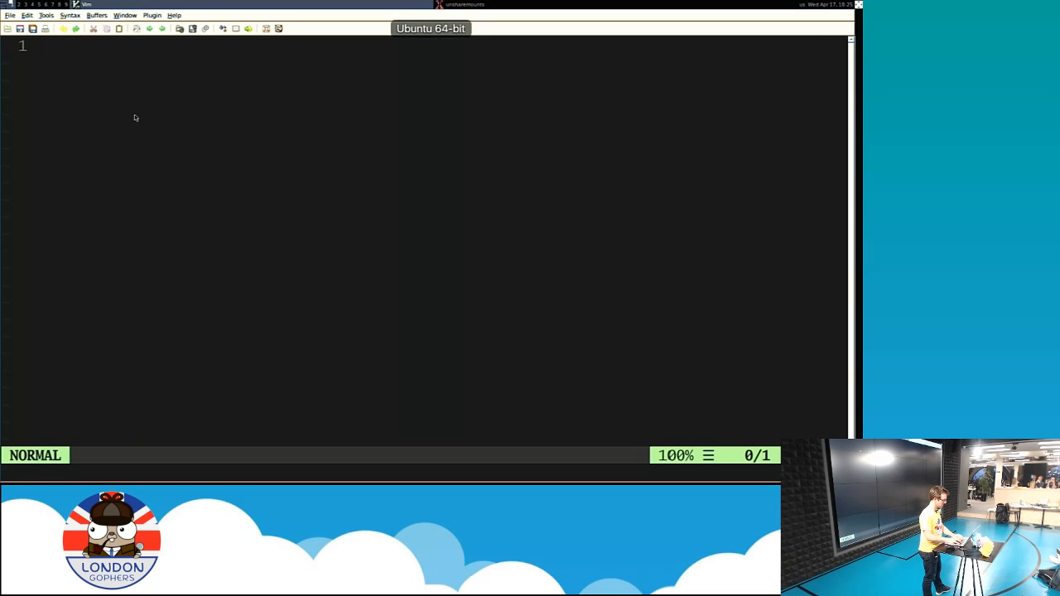
{"action": "type", "text": ":call myitcv#util#filesOrGitFiles('')"}
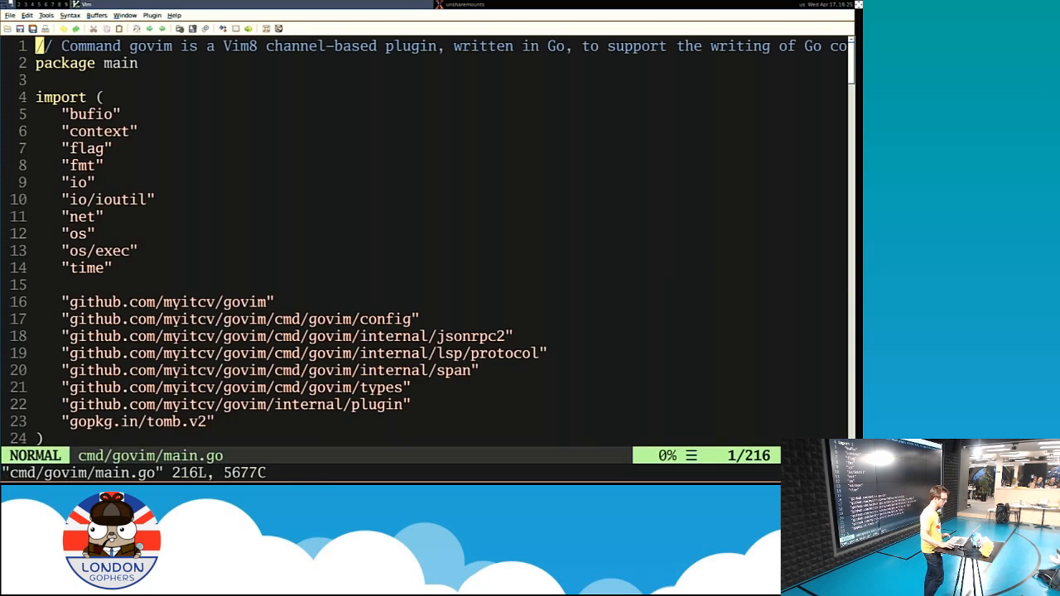
{"action": "scroll", "scroll_direction": "down", "scroll_amount": 3}
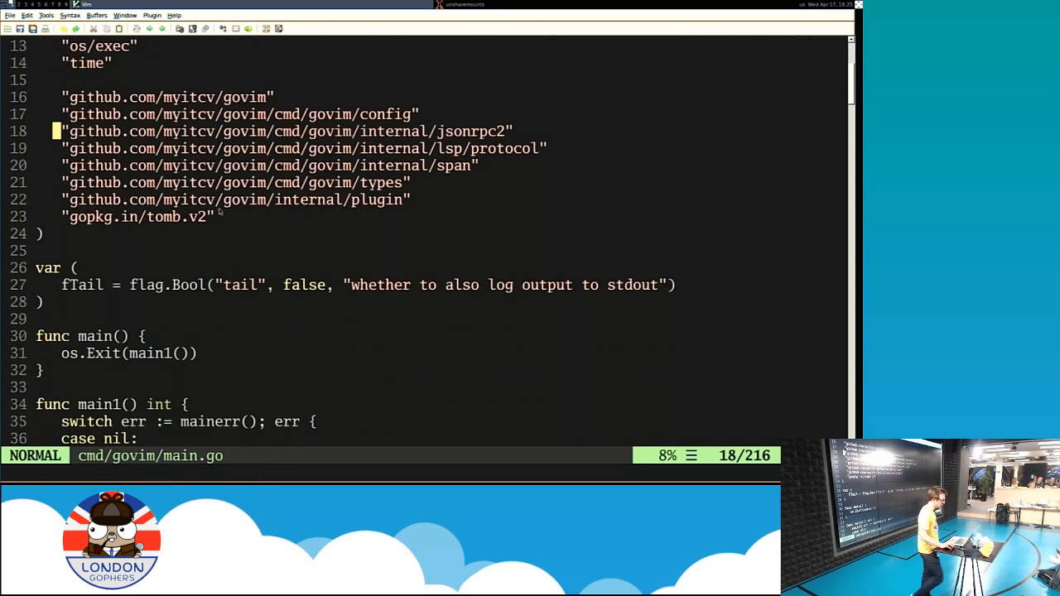
{"action": "scroll", "scroll_direction": "down", "scroll_amount": 3}
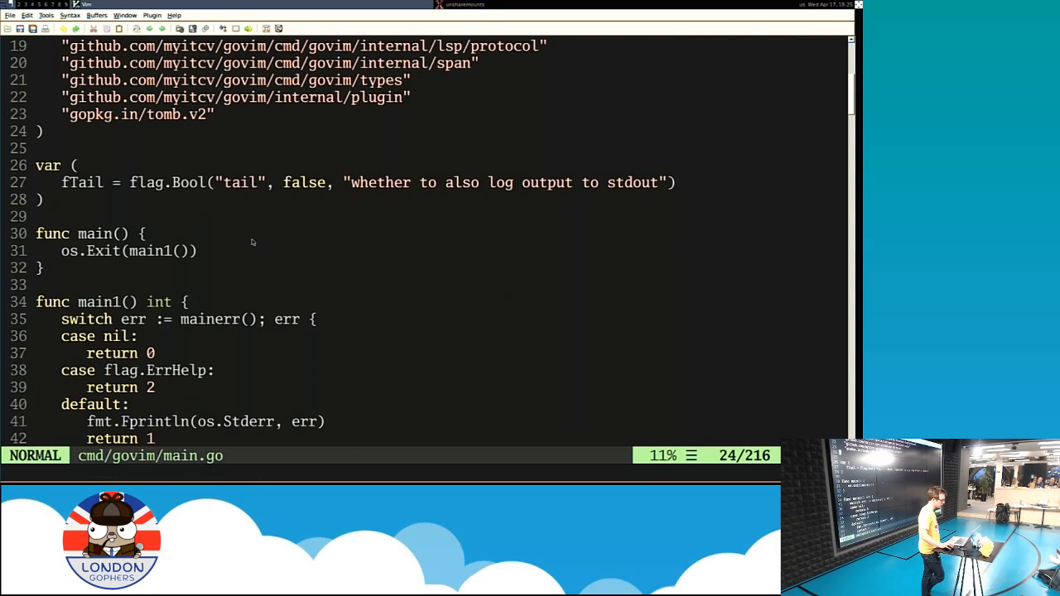
{"action": "mouse_move", "coordinate": [197, 184]}
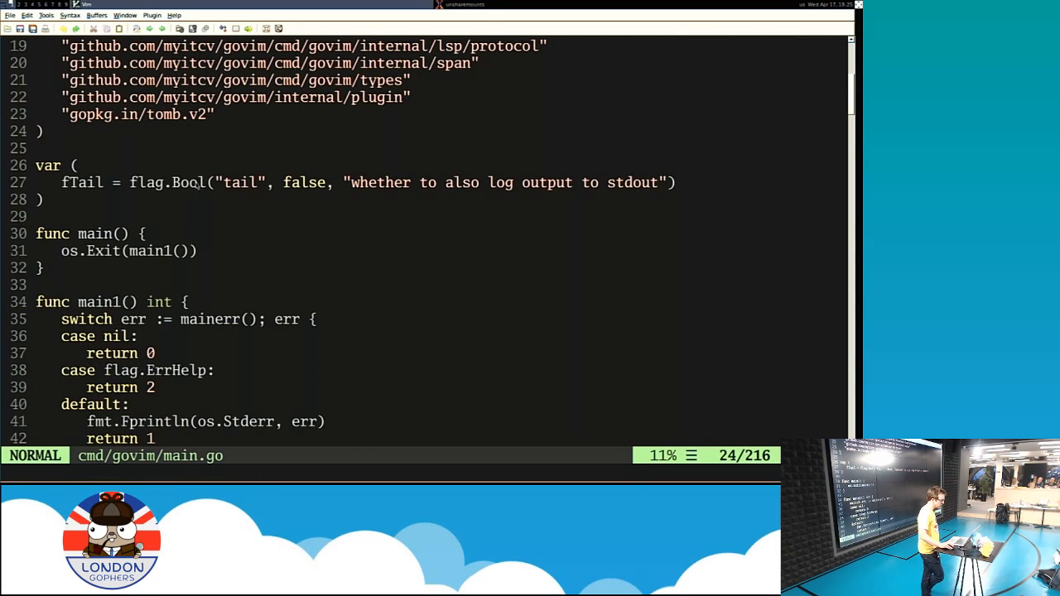
{"action": "mouse_move", "coordinate": [195, 182]}
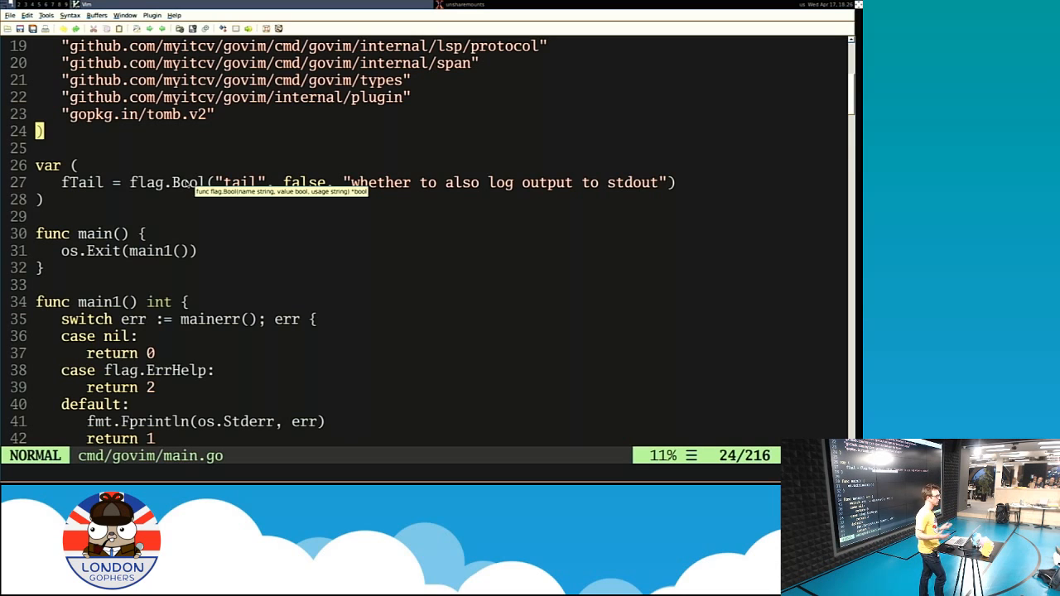
{"action": "mouse_move", "coordinate": [191, 182]}
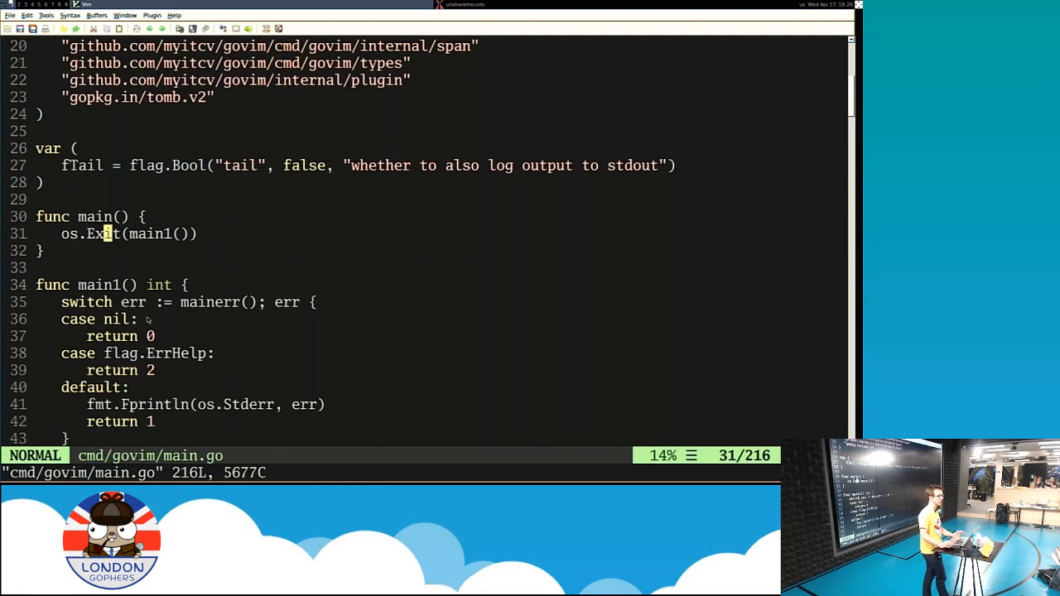
- Write fmt.Printf("Hello London Gophers %v\n") in main below the os.Exit call
{"action": "type", "text": "fmt"}
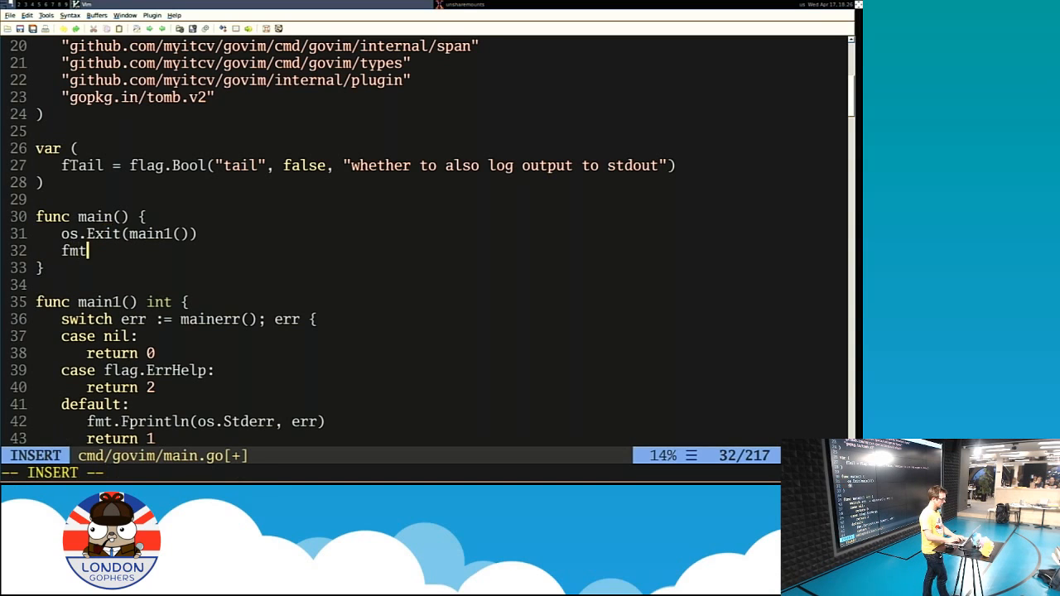
{"action": "type", "text": ".Printf(\""}
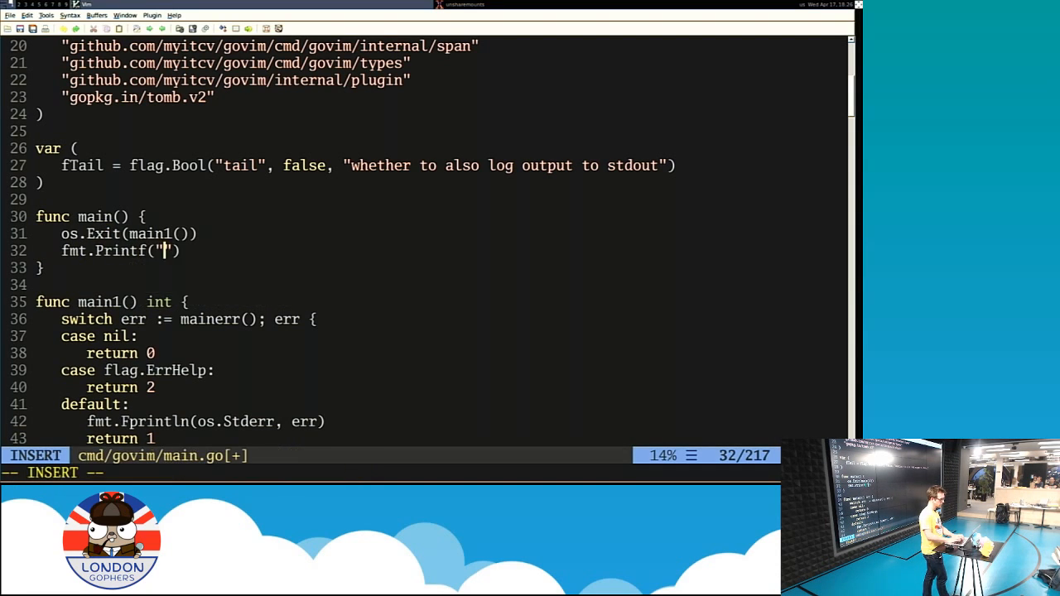
{"action": "type", "text": "Hello London"}
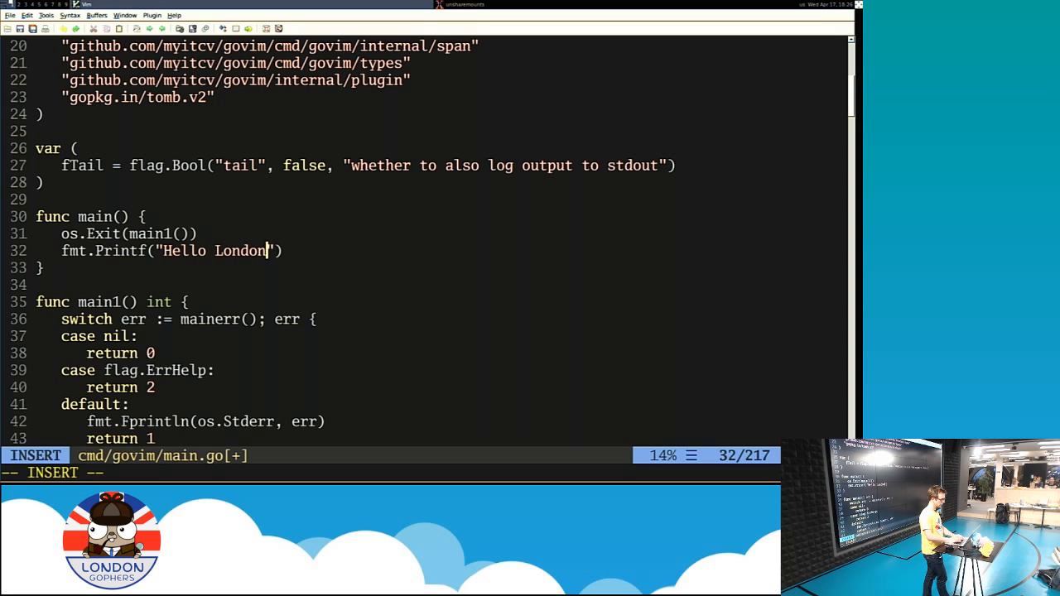
{"action": "type", "text": "Gophers %v\\n"}
{"action": "left_click", "coordinate": [389, 472]}
{"action": "type", "text": "cw"}
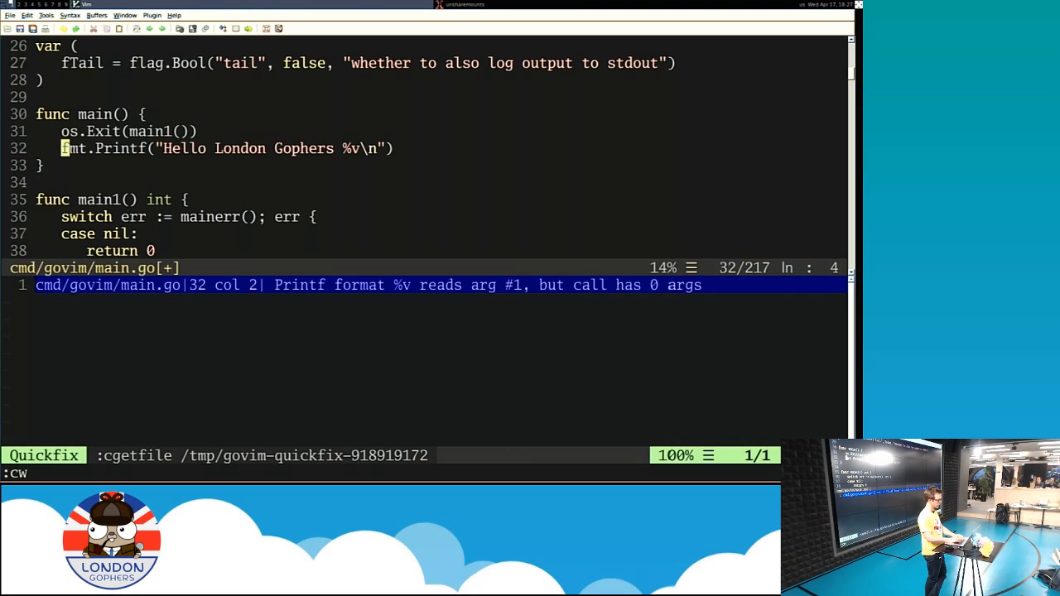
- Append ', 44' as the %v argument so the Printf diagnostic clears
{"action": "type", "text": ","}
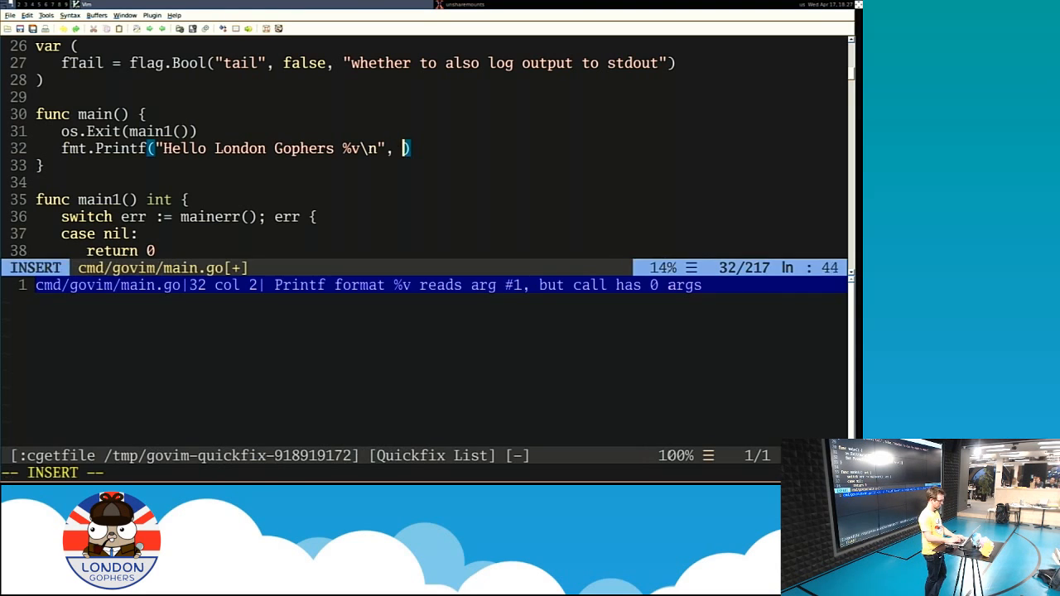
{"action": "type", "text": "44"}
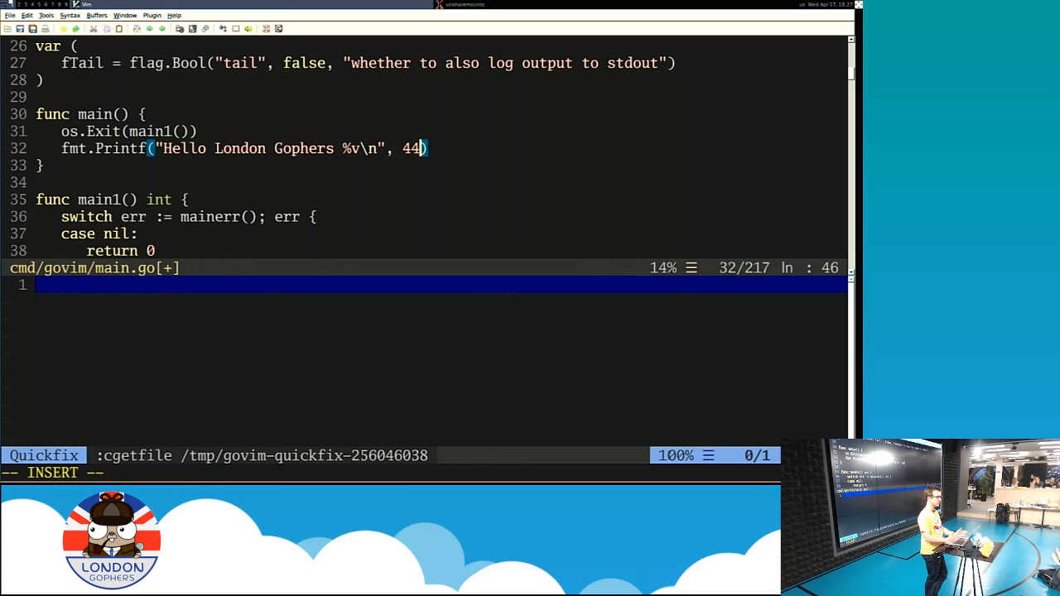